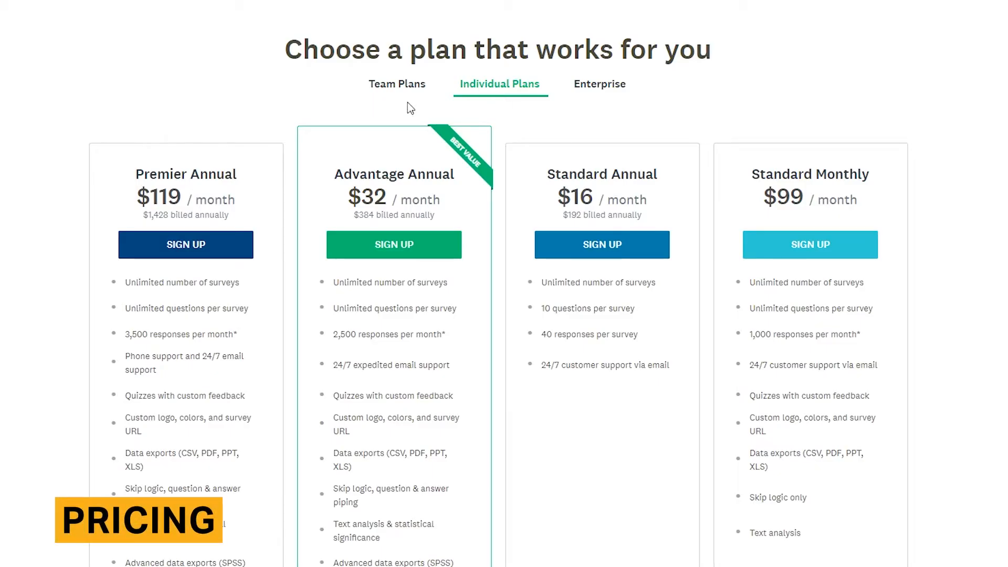
{"action": "mouse_move", "coordinate": [392, 98]}
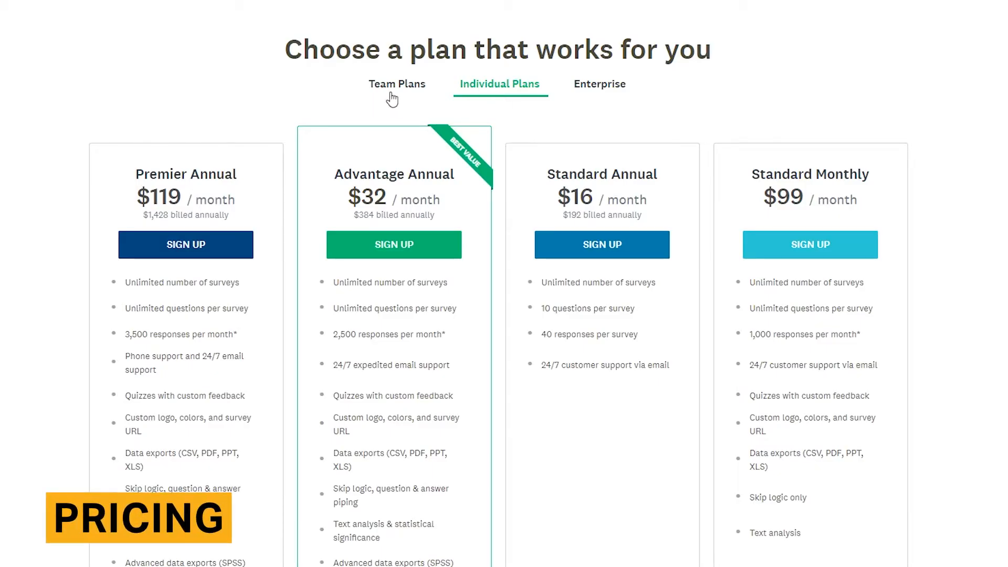
View Team Plans pricing, then pick a rank for Pay in the ranking question
{"action": "left_click", "coordinate": [396, 83]}
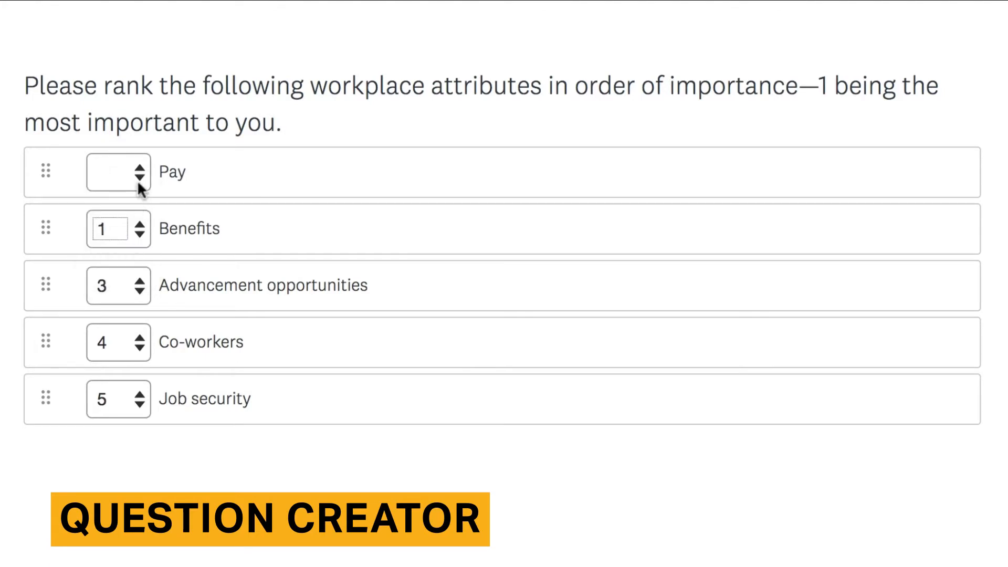
{"action": "left_click", "coordinate": [137, 166]}
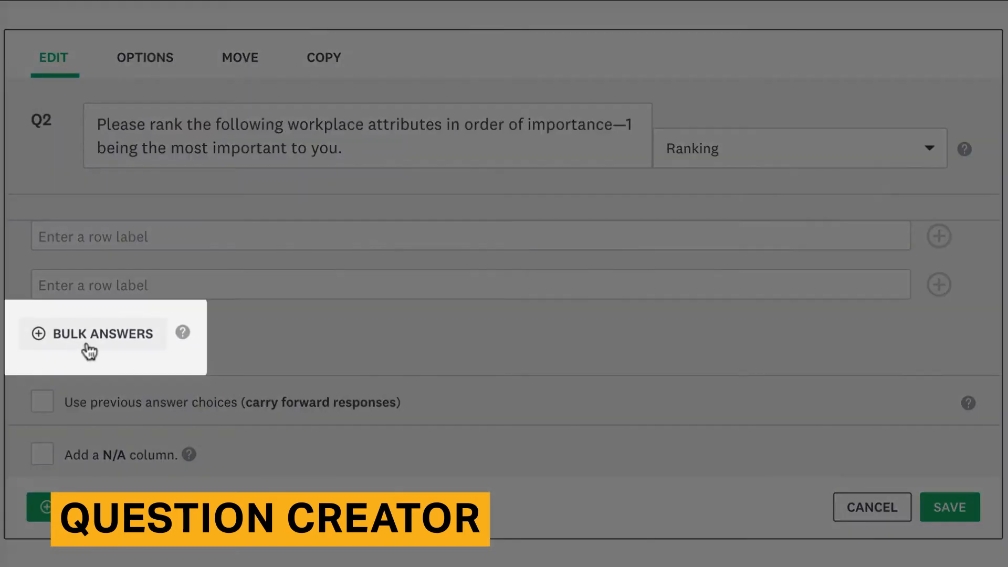
Bulk-add Benefits, Advancement opportunities, Co-workers, Pay, Job security rows; toggle previous answer choices
{"action": "left_click", "coordinate": [95, 334]}
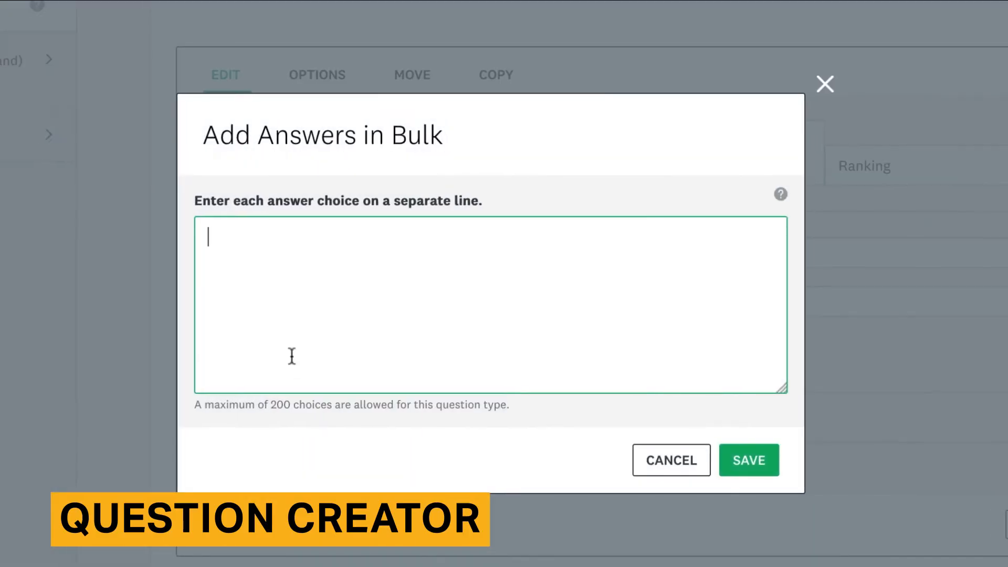
{"action": "type", "text": "Benefits"}
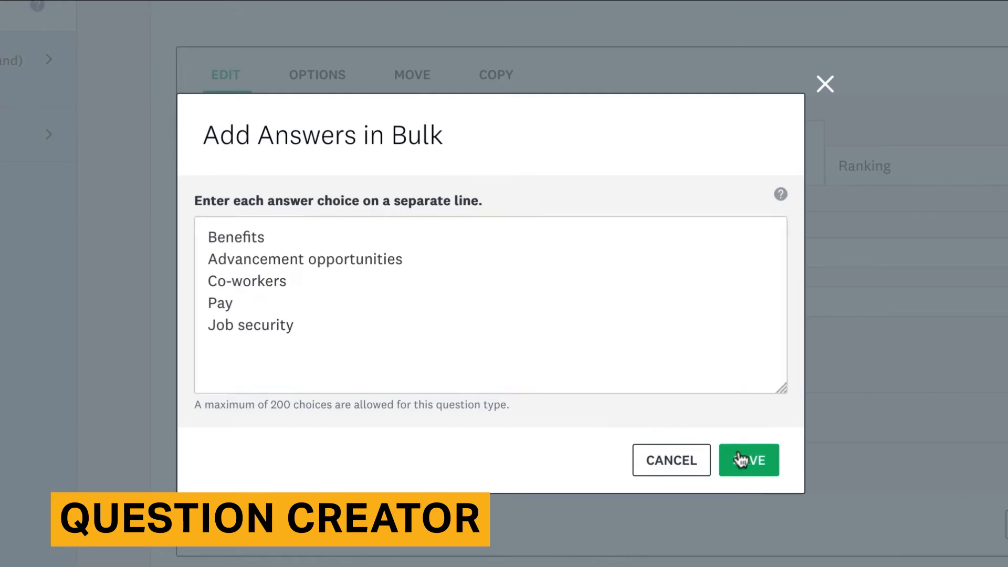
{"action": "left_click", "coordinate": [748, 460]}
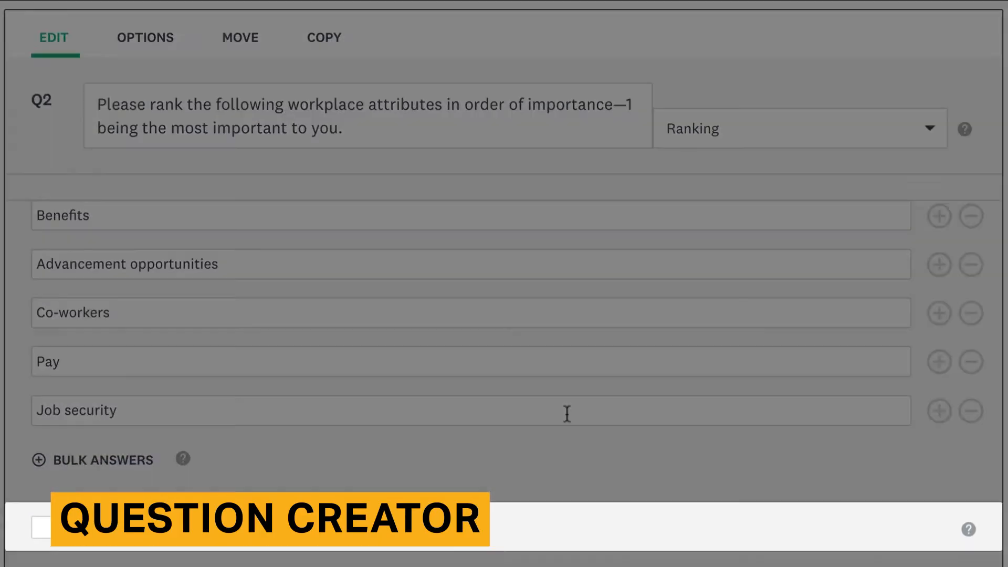
{"action": "scroll", "scroll_direction": "down", "scroll_amount": 3}
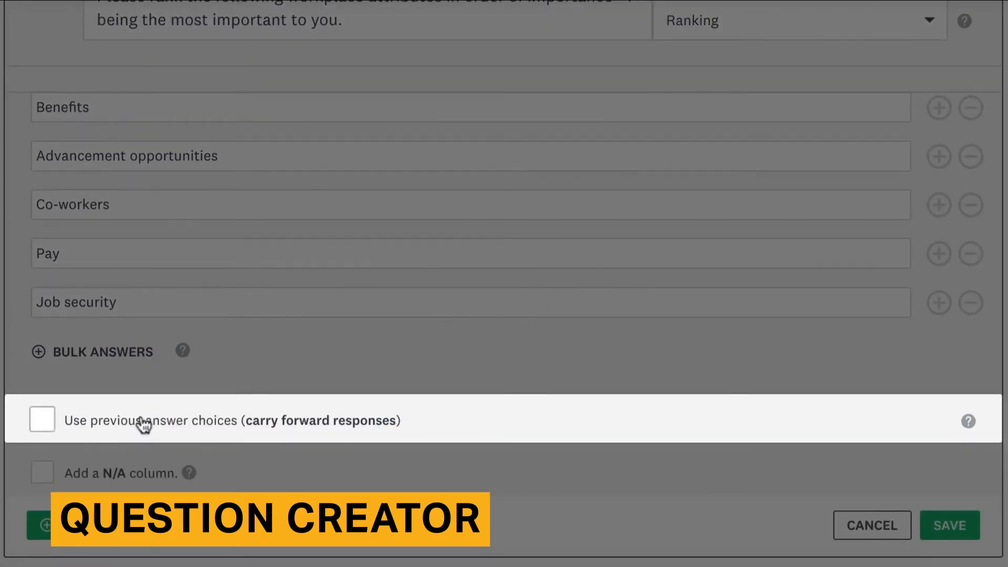
{"action": "left_click", "coordinate": [42, 420]}
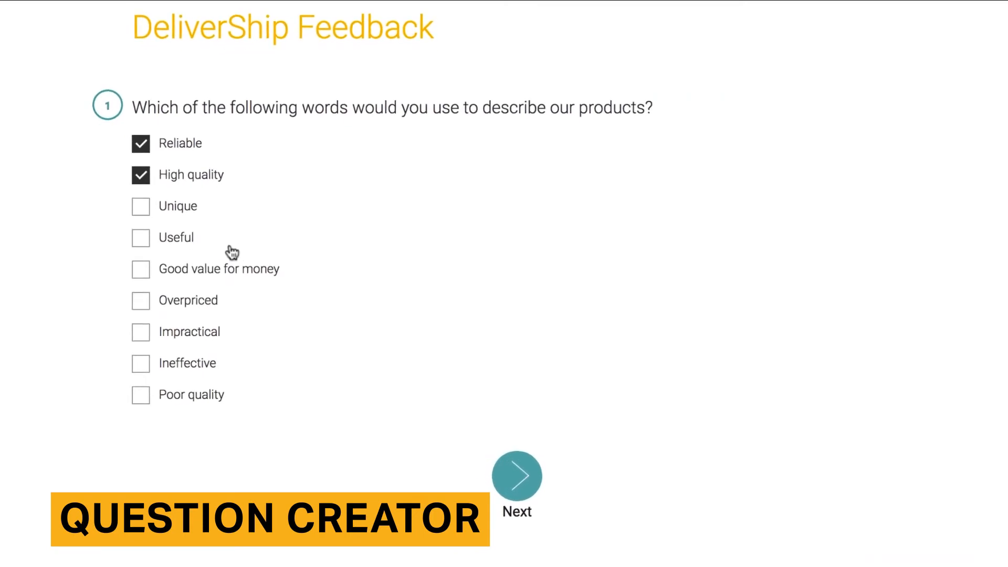
Tick one more product-describing word in DeliverShip Feedback question 1
{"action": "left_click", "coordinate": [515, 475]}
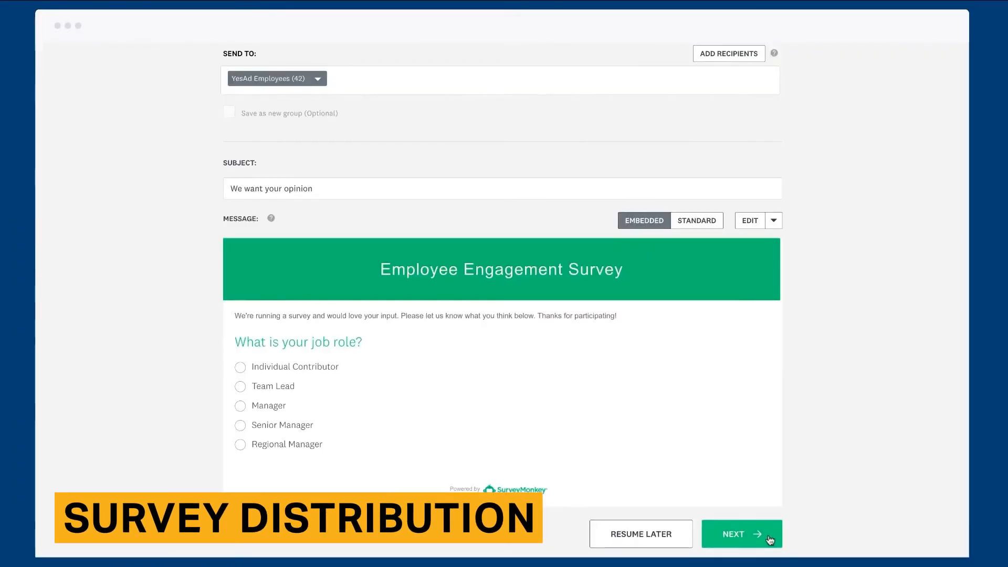
Turn on response editing so respondents can change answers after completing the survey
{"action": "left_click", "coordinate": [739, 533]}
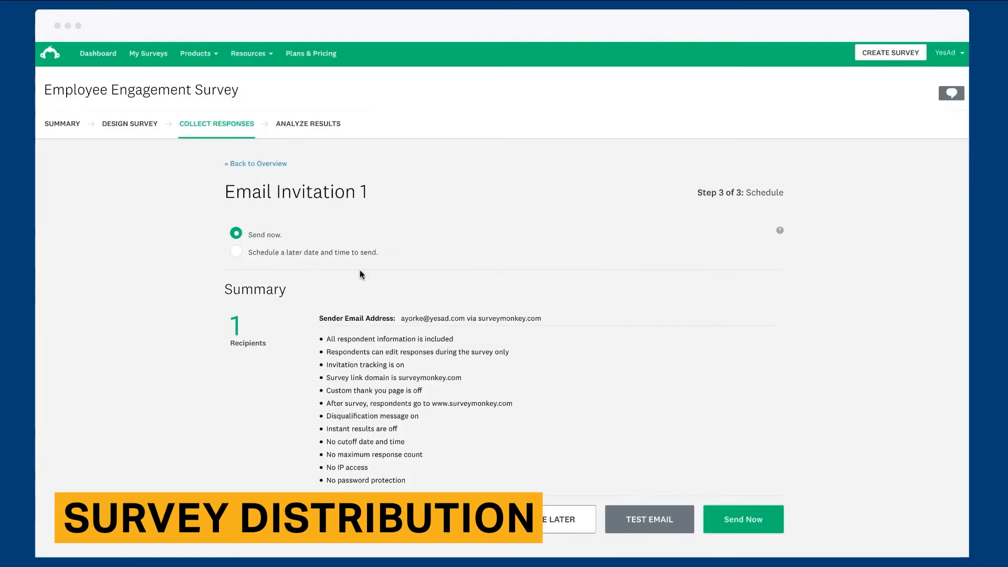
{"action": "mouse_move", "coordinate": [358, 257]}
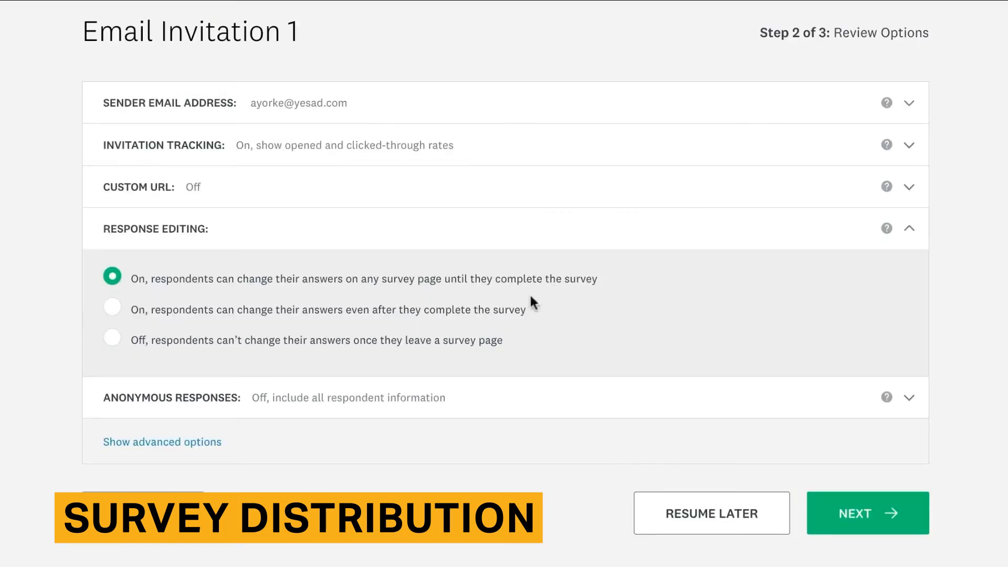
{"action": "left_click", "coordinate": [111, 308]}
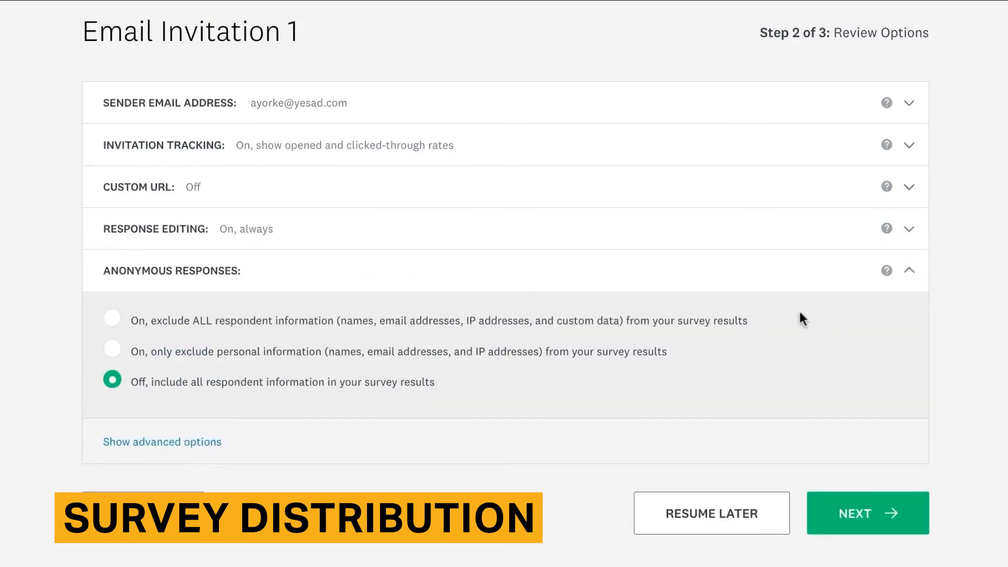
{"action": "left_click", "coordinate": [244, 381]}
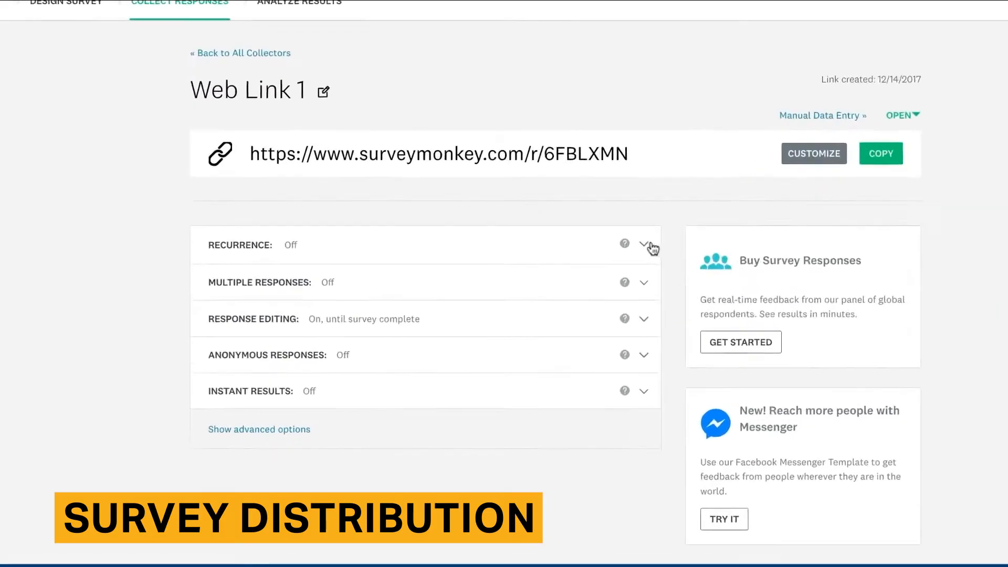
Expand Web Link 1 Recurrence settings and view its help explanation
{"action": "left_click", "coordinate": [641, 245]}
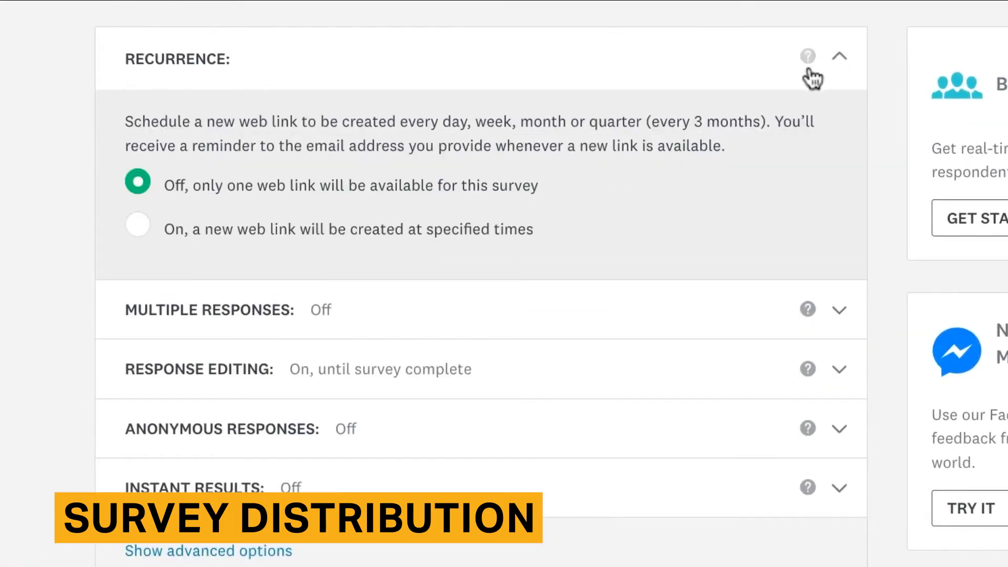
{"action": "left_click", "coordinate": [137, 229]}
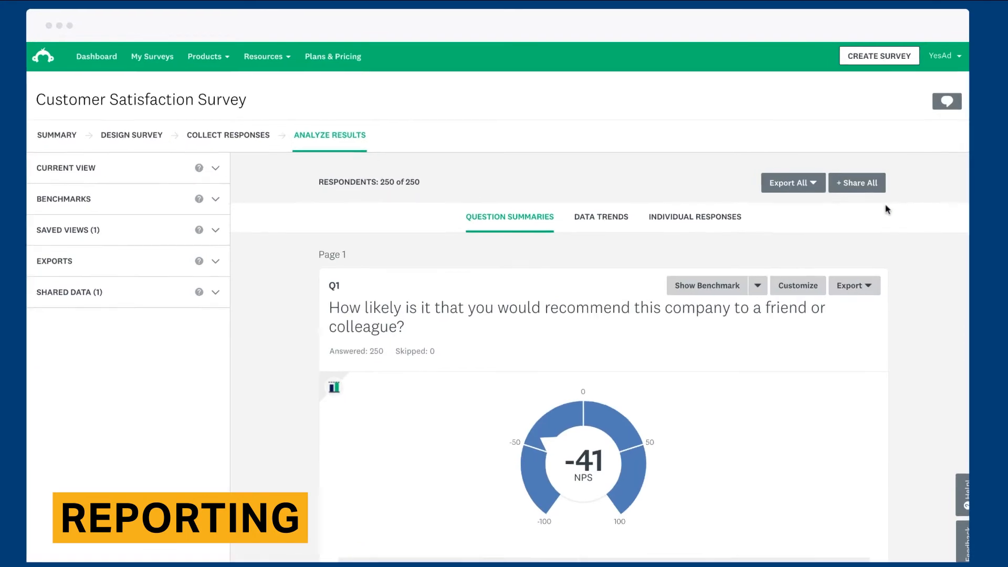
Export all summary data, trying PPT then PDF, including open-ended responses
{"action": "left_click", "coordinate": [792, 182]}
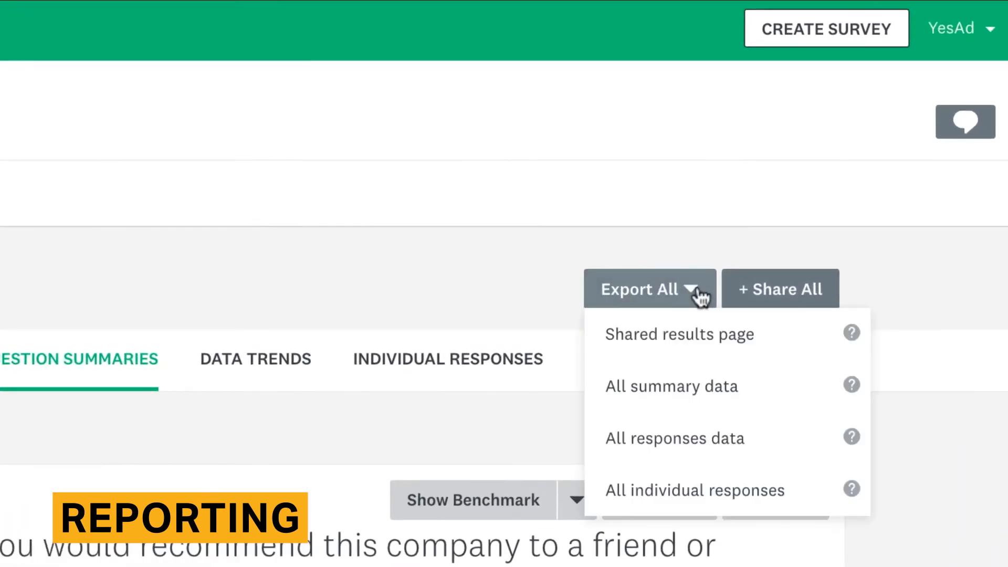
{"action": "left_click", "coordinate": [671, 385]}
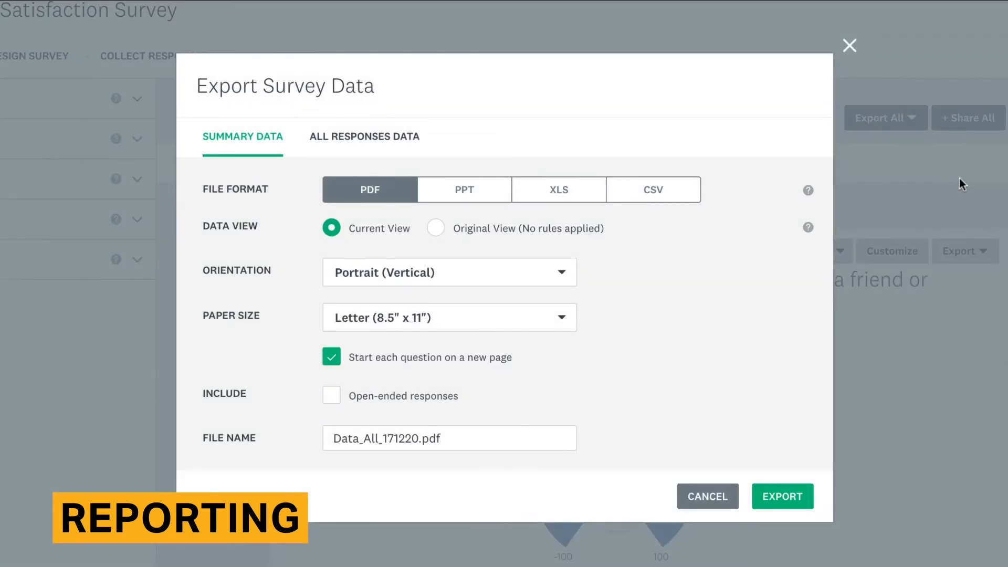
{"action": "mouse_move", "coordinate": [561, 210]}
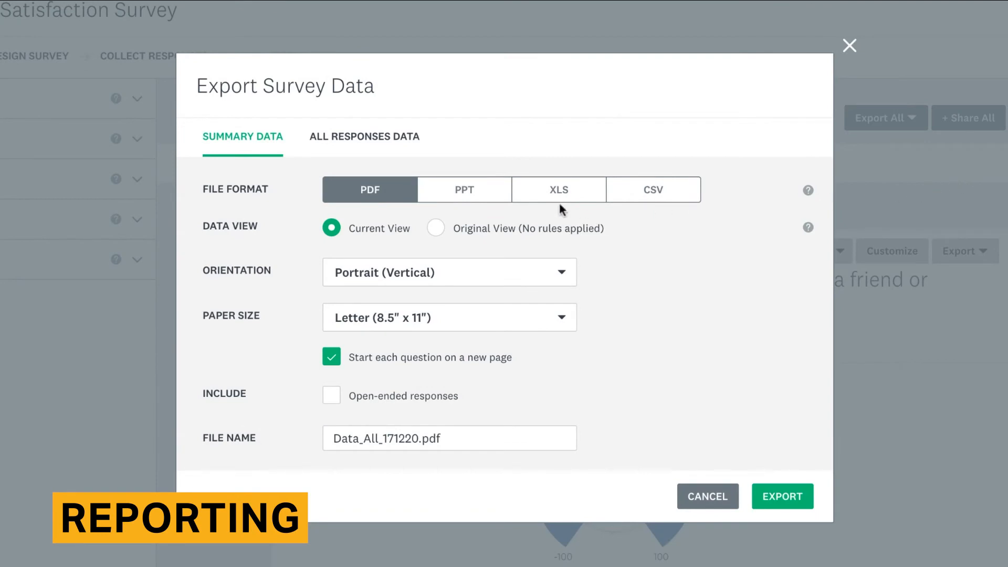
{"action": "left_click", "coordinate": [464, 189]}
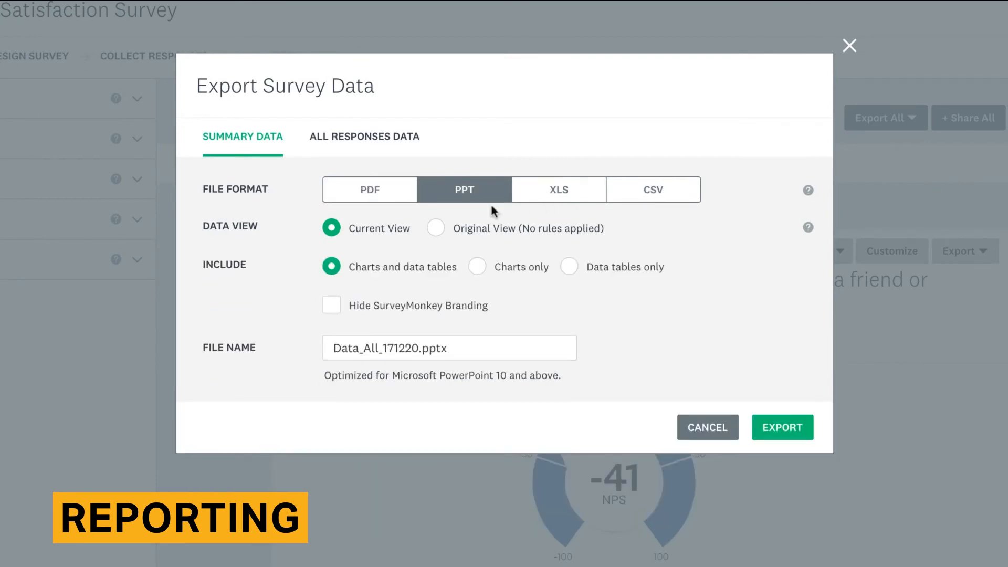
{"action": "mouse_move", "coordinate": [498, 221]}
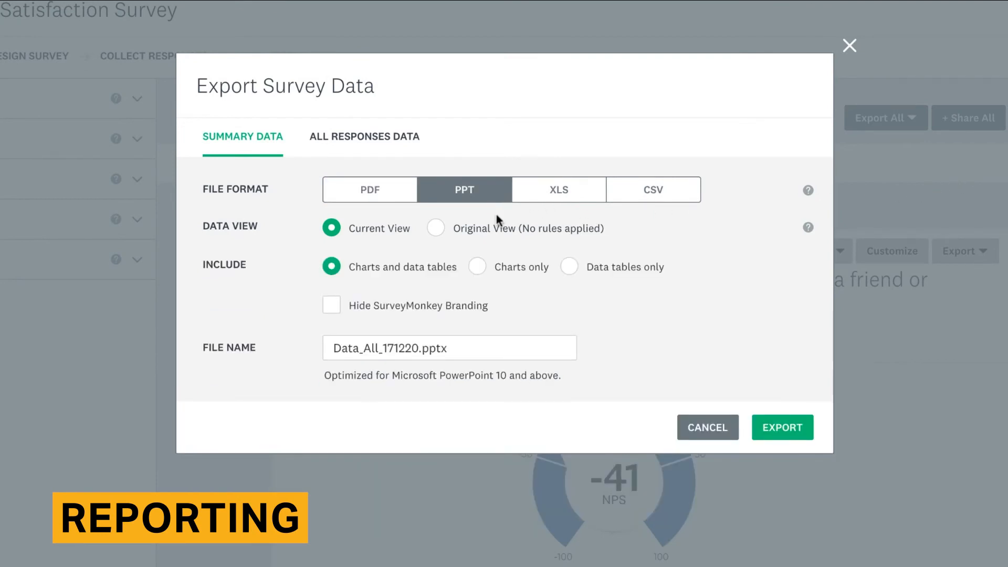
{"action": "left_click", "coordinate": [368, 189]}
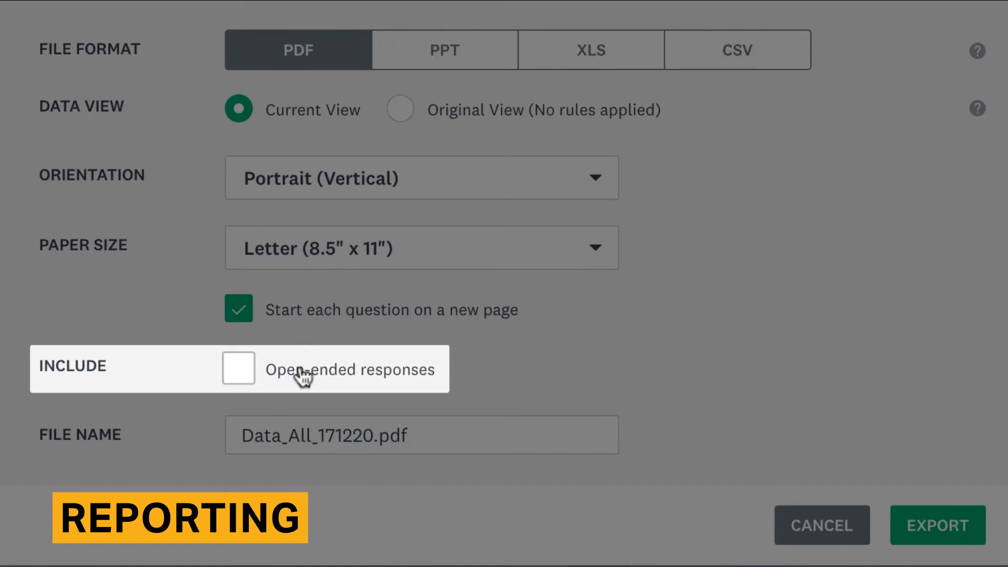
{"action": "left_click", "coordinate": [820, 525]}
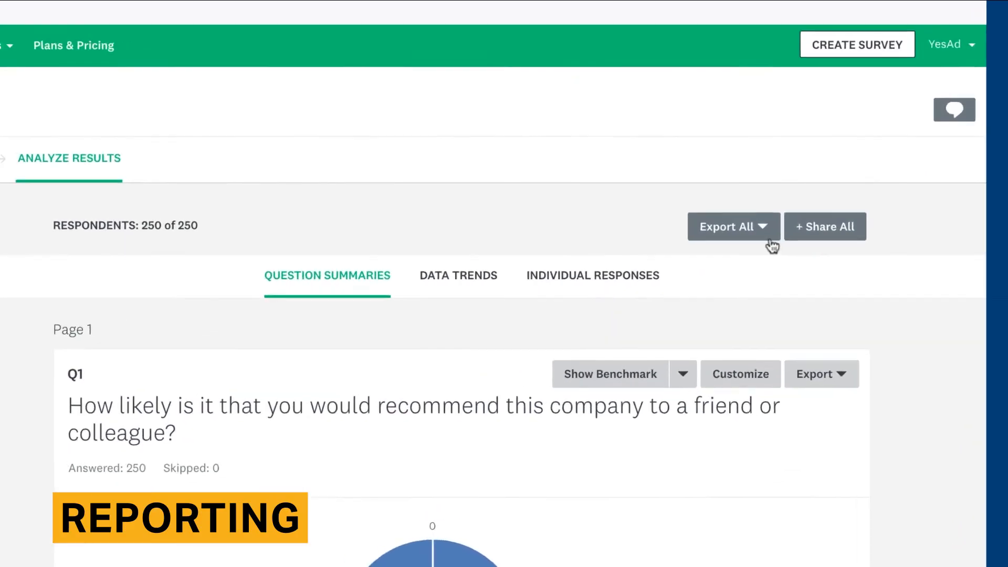
Export all responses data as XLS with cells set to Numerical Value (1-n)
{"action": "left_click", "coordinate": [727, 226]}
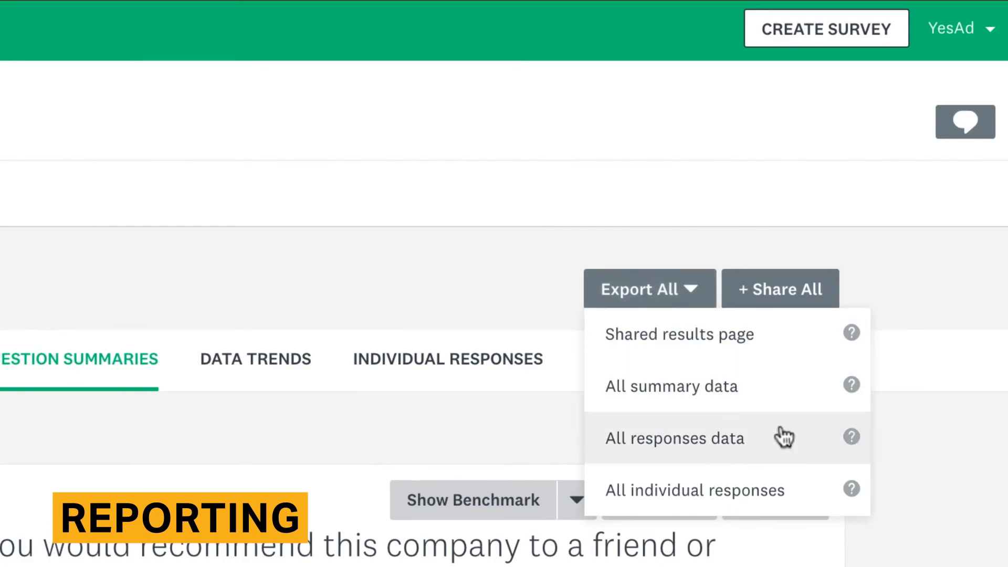
{"action": "left_click", "coordinate": [674, 437]}
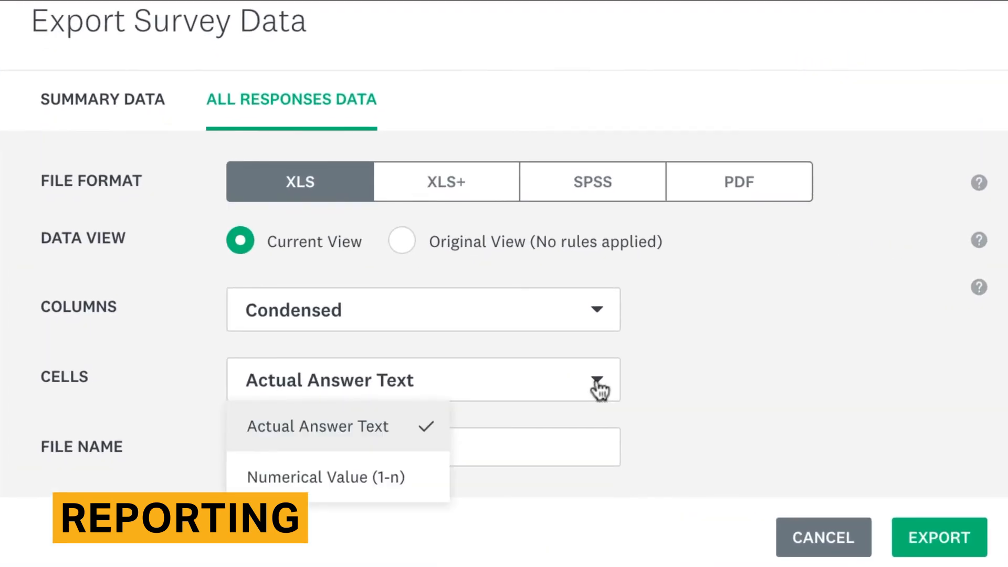
{"action": "left_click", "coordinate": [321, 476]}
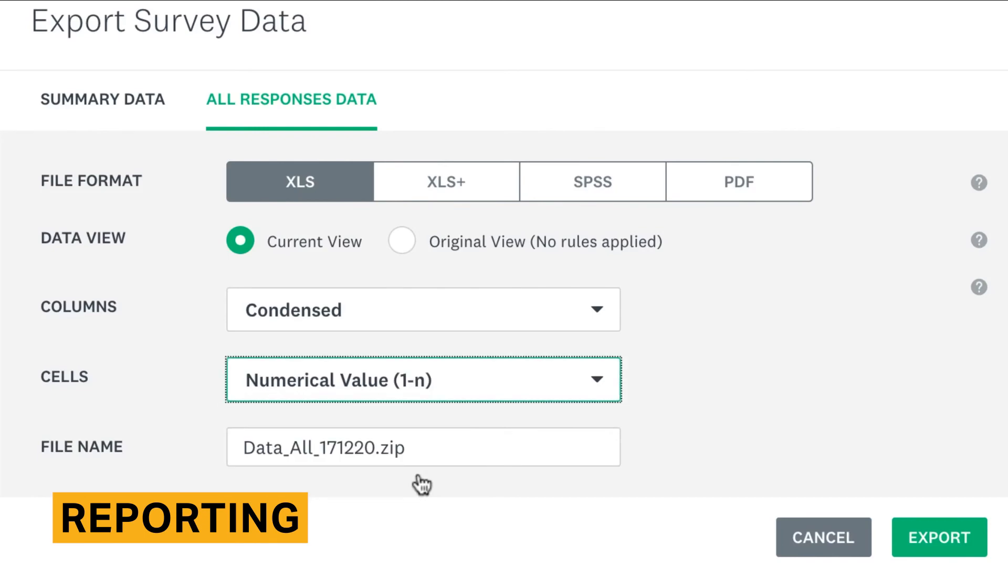